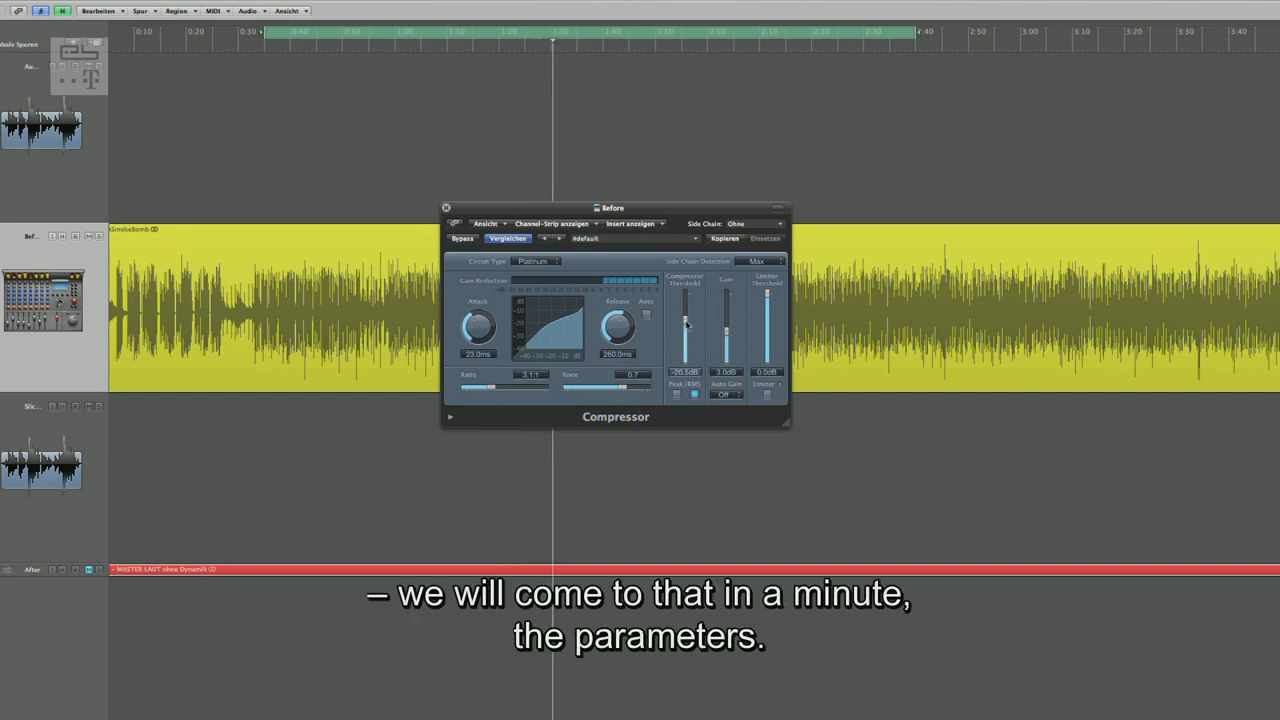
# Set the compressor threshold to about -12.5 dB and the limiter threshold just below 0 dB.
pyautogui.moveTo(685, 330); pyautogui.dragTo(685, 310)
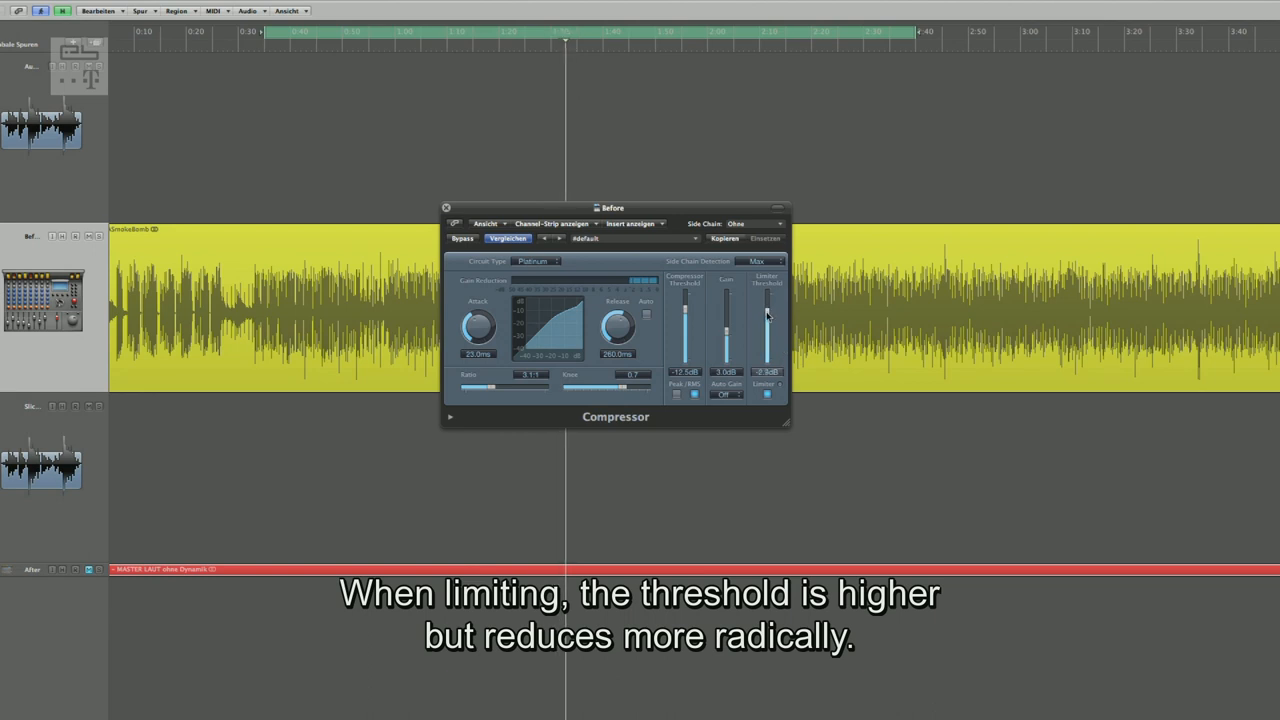
pyautogui.moveTo(766, 315); pyautogui.dragTo(766, 353)
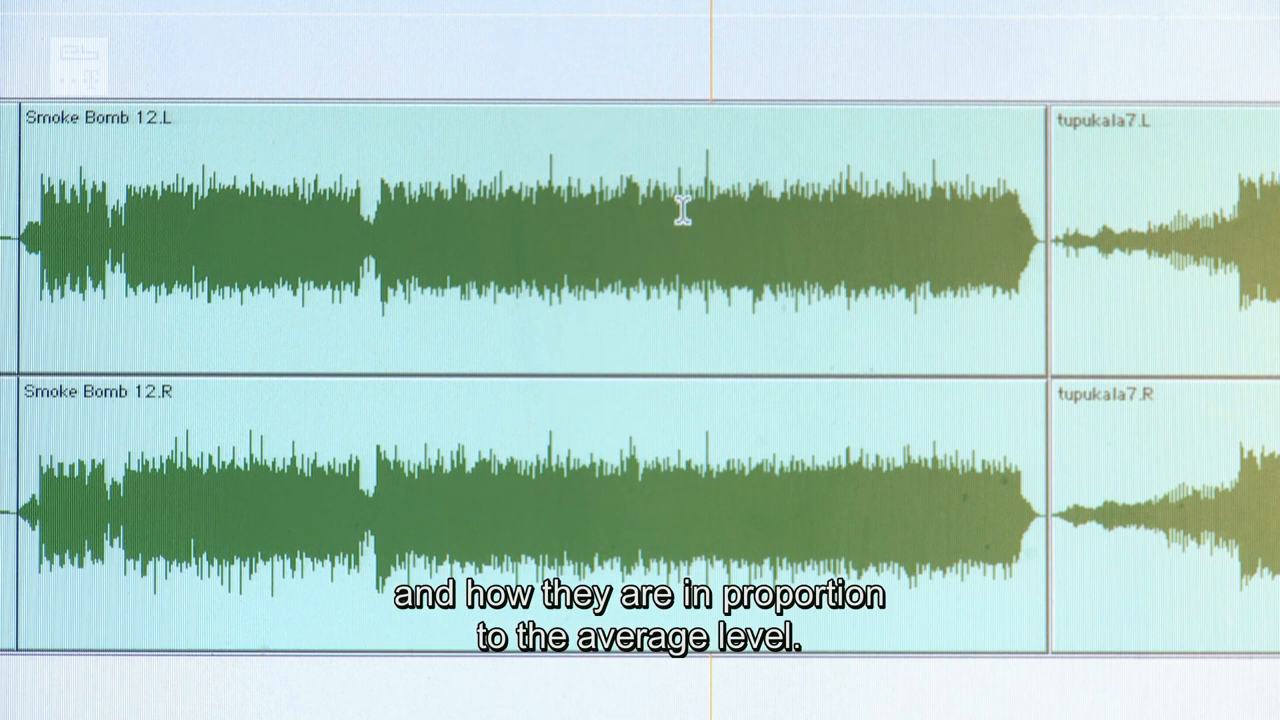
pyautogui.moveTo(737, 214)
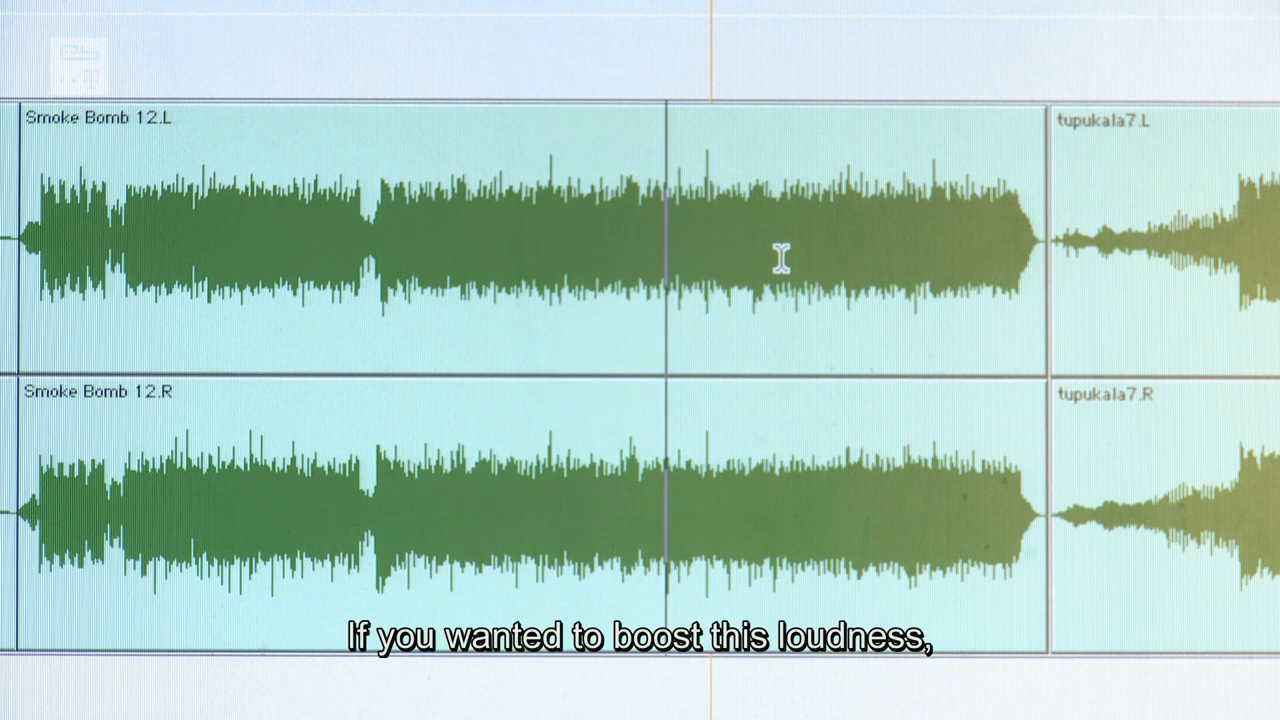
pyautogui.moveTo(703, 192)
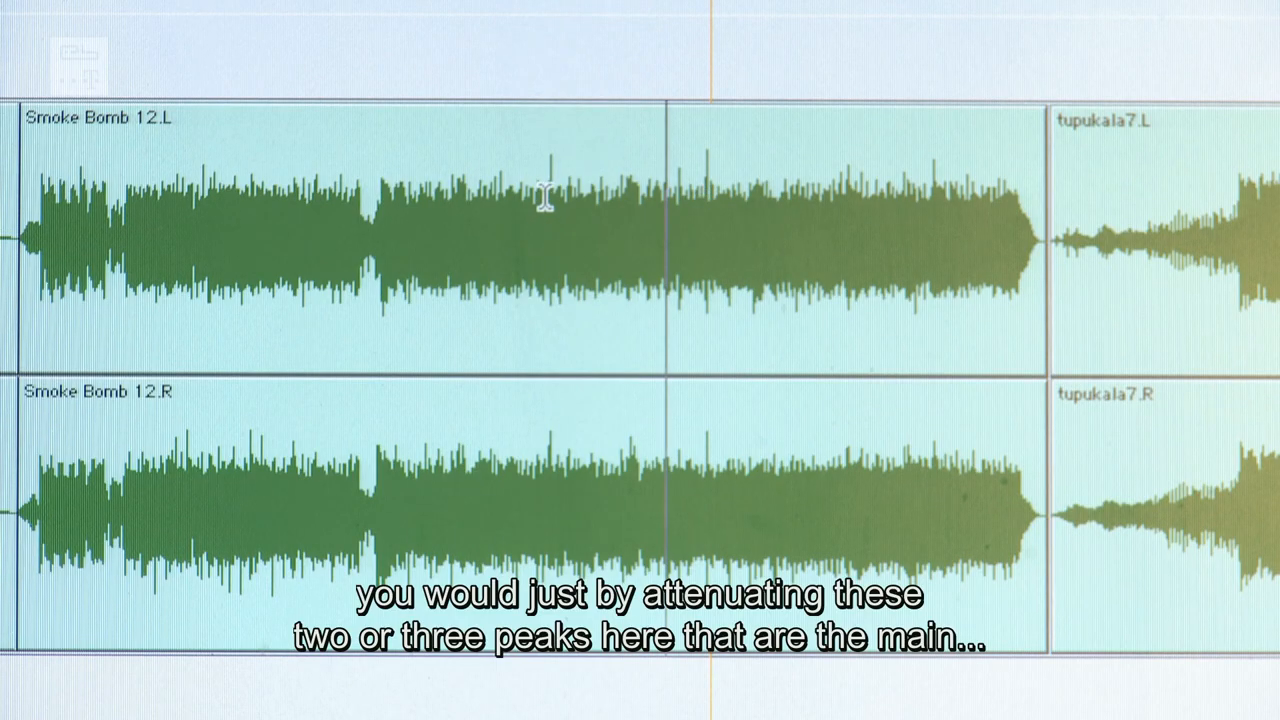
pyautogui.moveTo(715, 185)
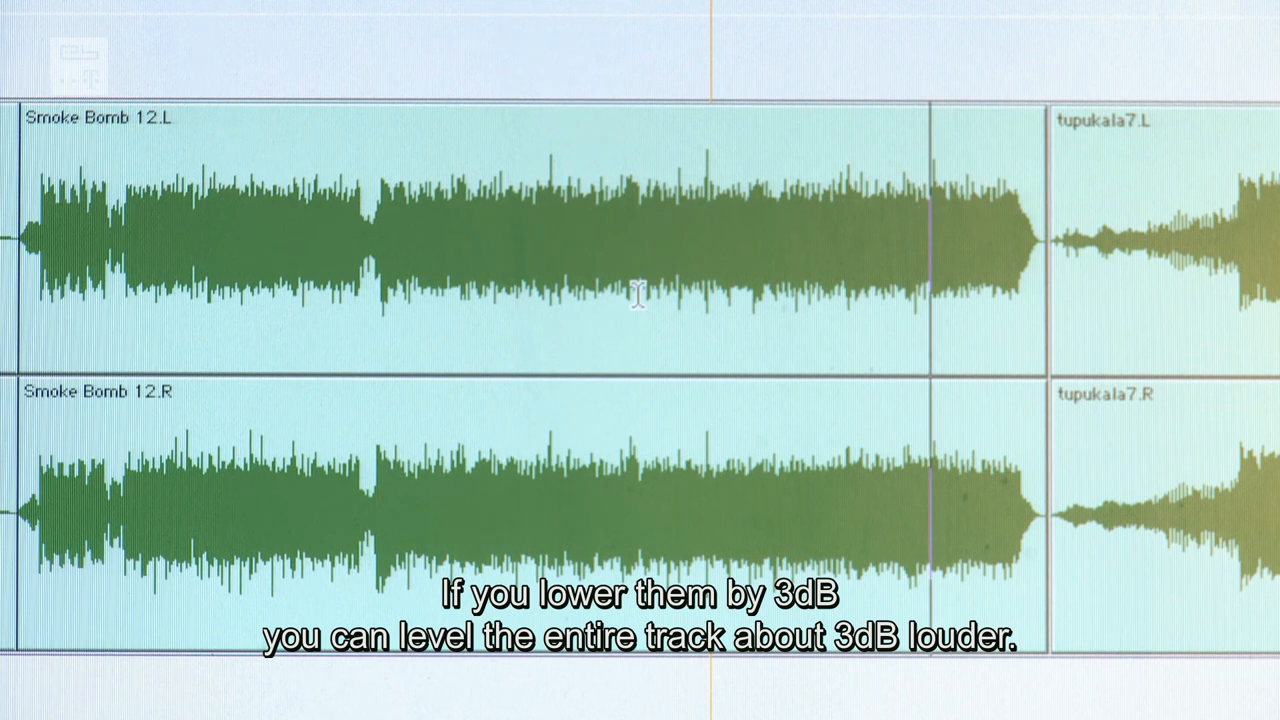
pyautogui.moveTo(770, 300); pyautogui.dragTo(870, 300)
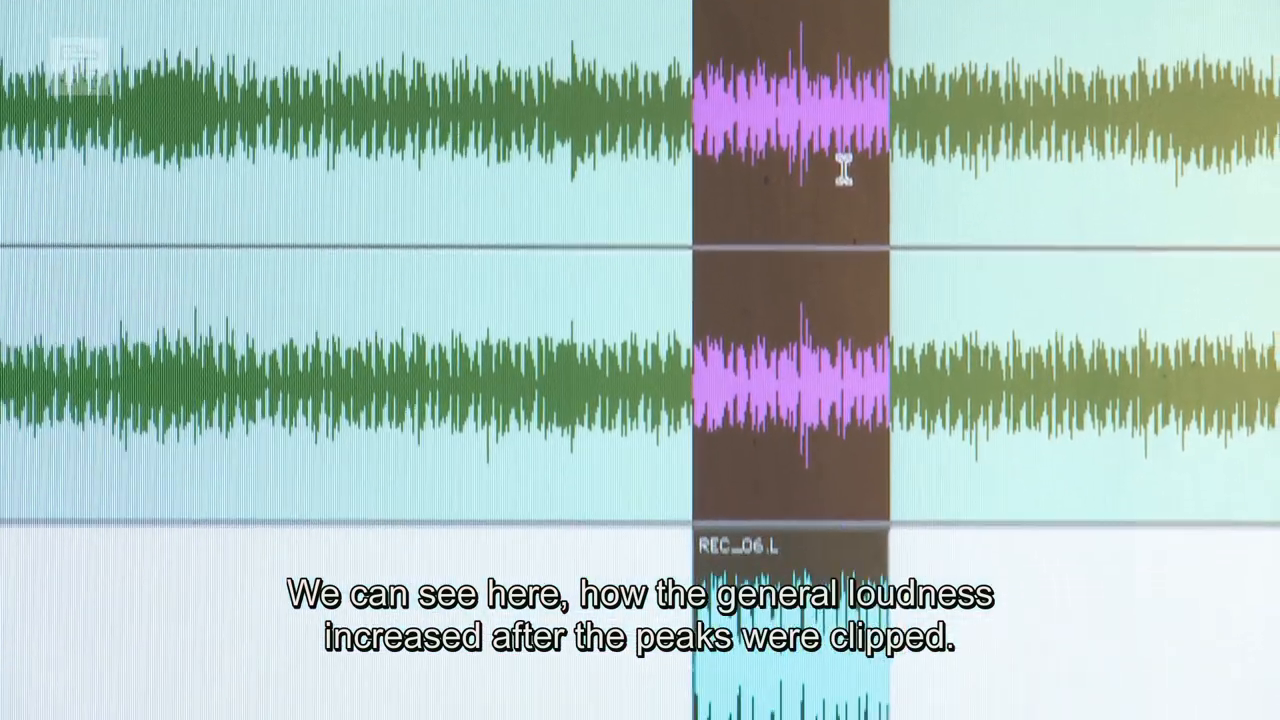
# Zoom in on the purple-marked middle section of the song above the REC_06.L clip.
pyautogui.scroll(-3)
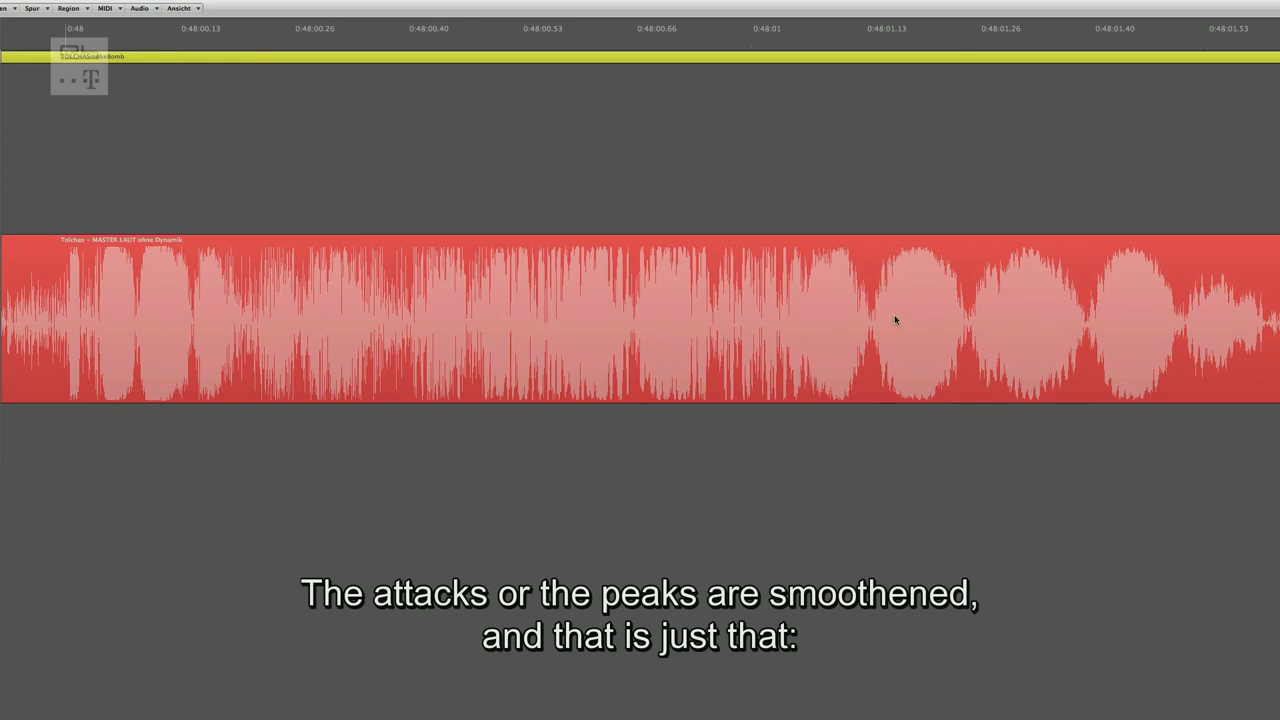
pyautogui.moveTo(957, 240)
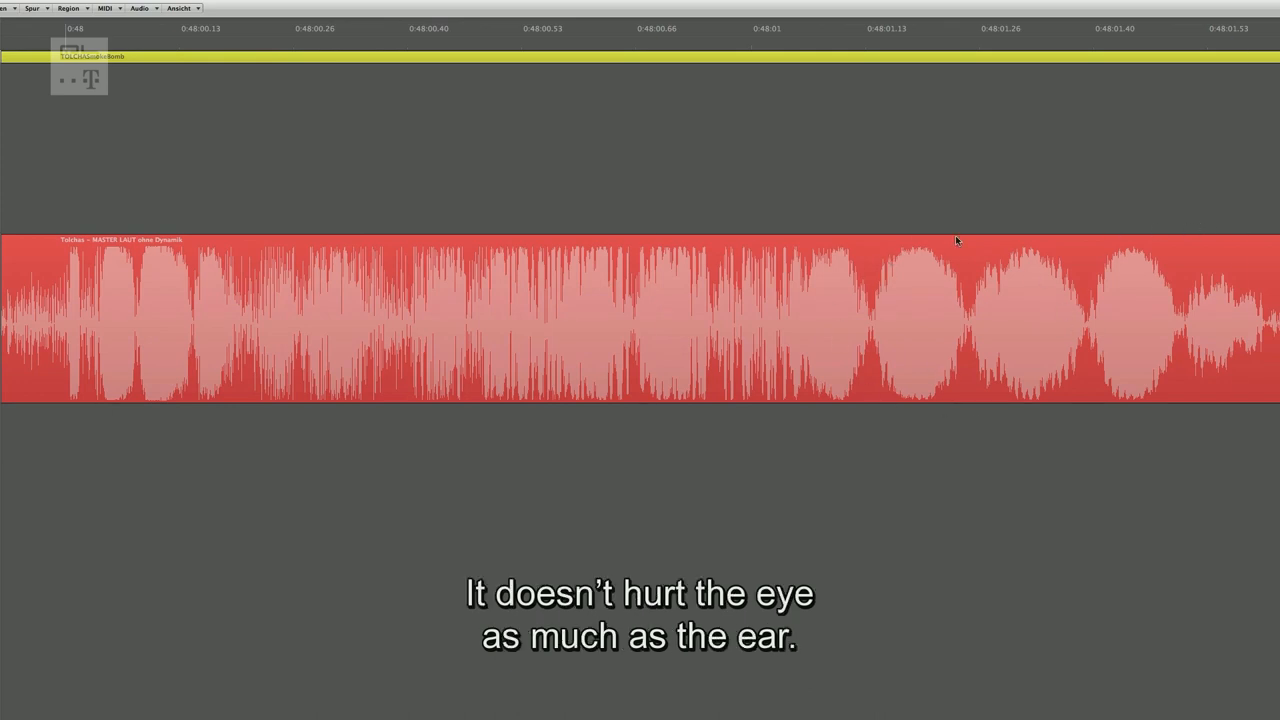